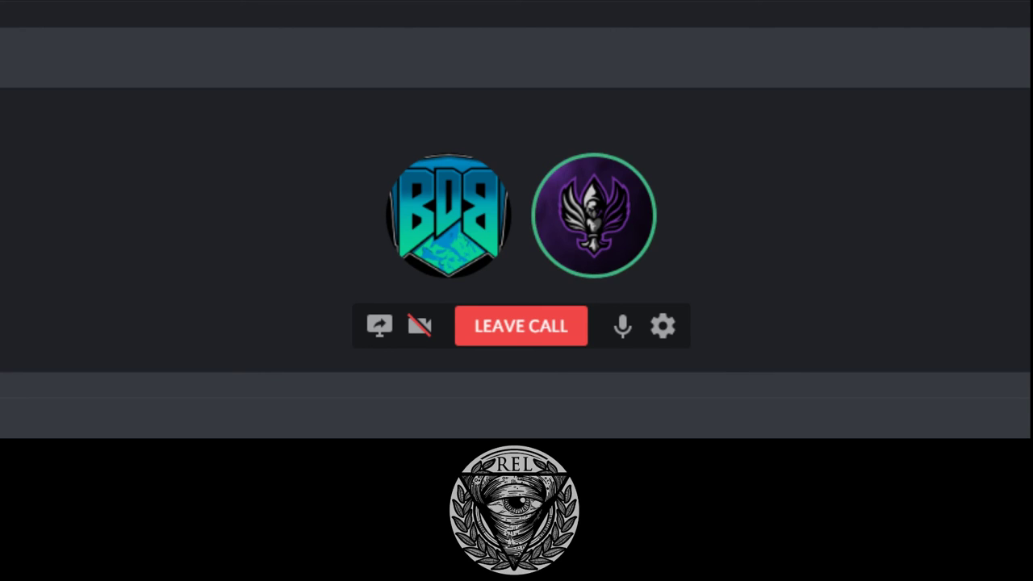
Mute and deafen yourself in the voice call so the other participant can't hear you
left_click(623, 326)
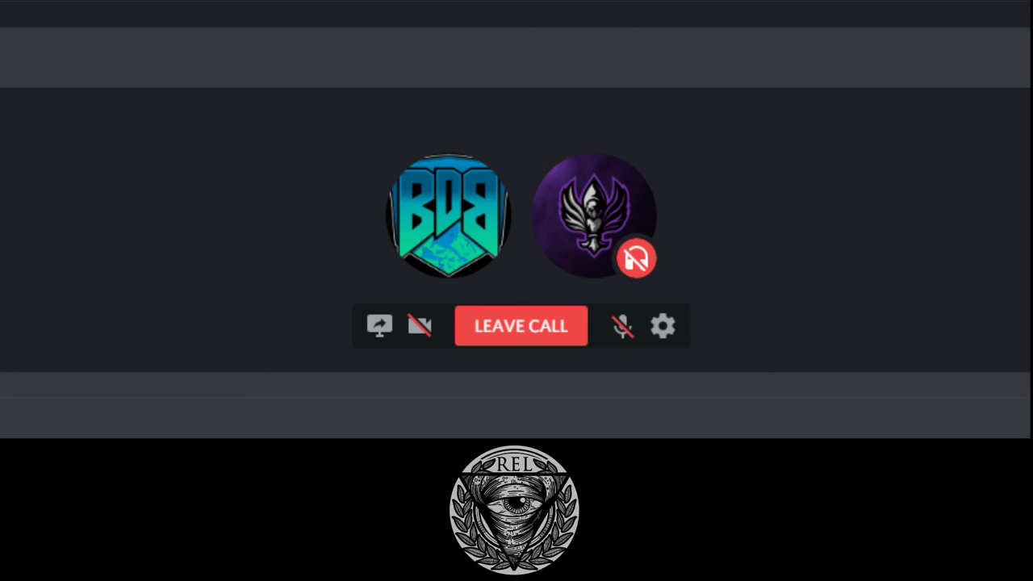